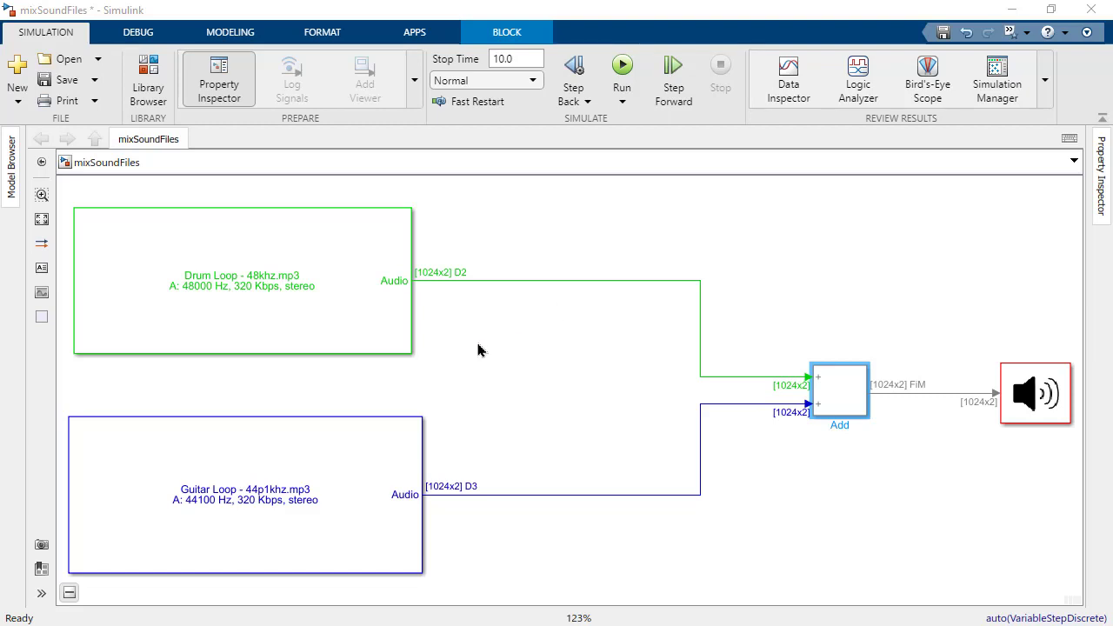
Run the mixSoundFiles simulation to play the drum and guitar loops together.
{"action": "left_click", "coordinate": [621, 64]}
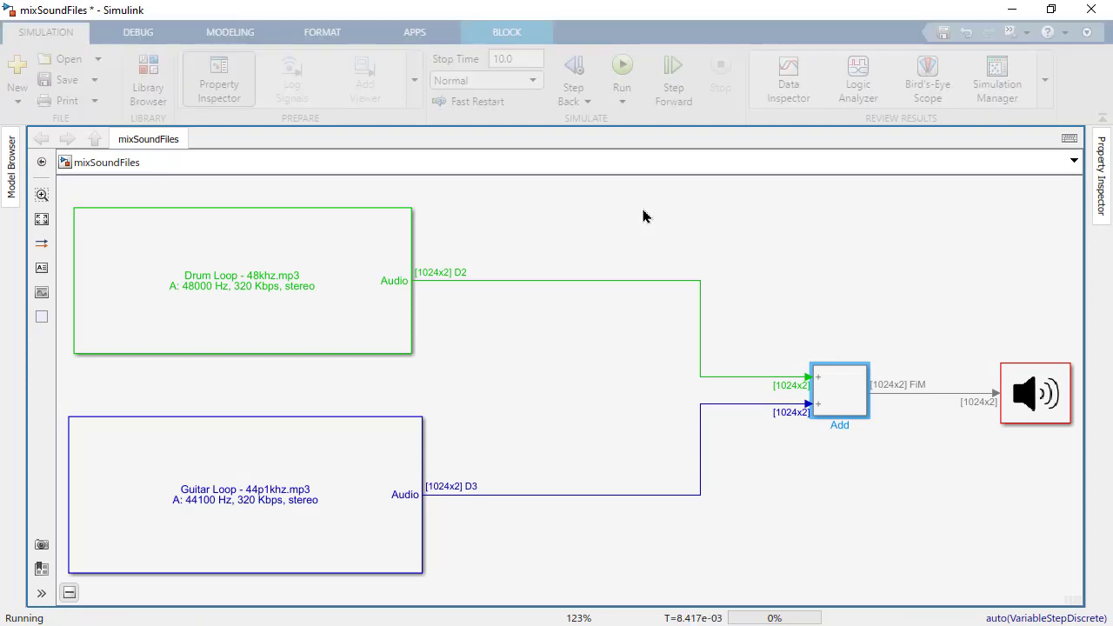
Stop the running mixSoundFiles simulation.
{"action": "left_click", "coordinate": [720, 70]}
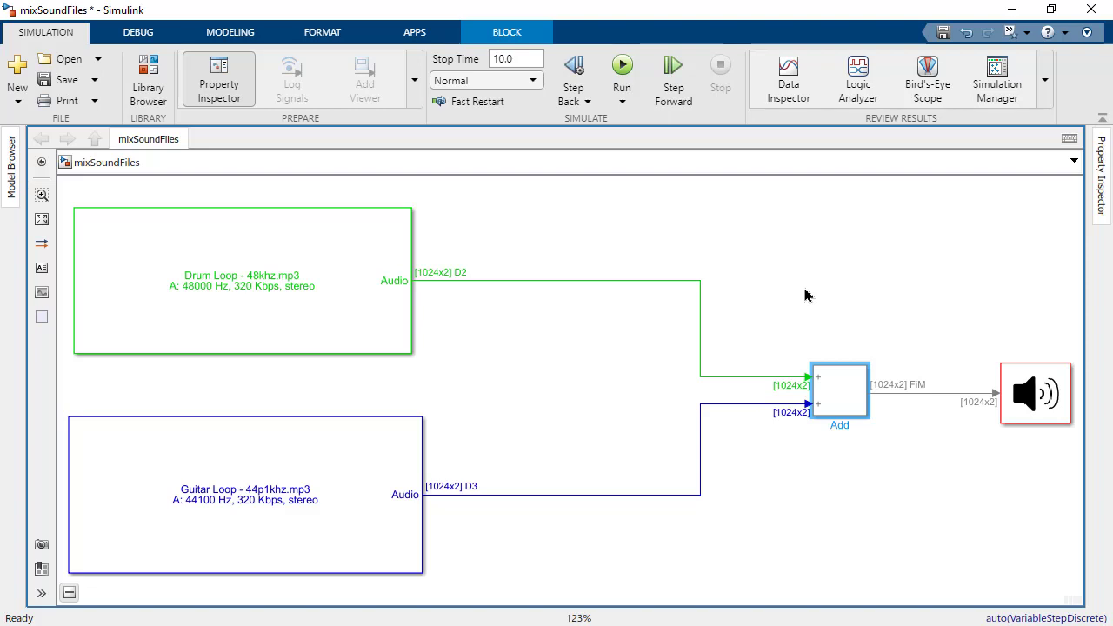
{"action": "left_click", "coordinate": [148, 78]}
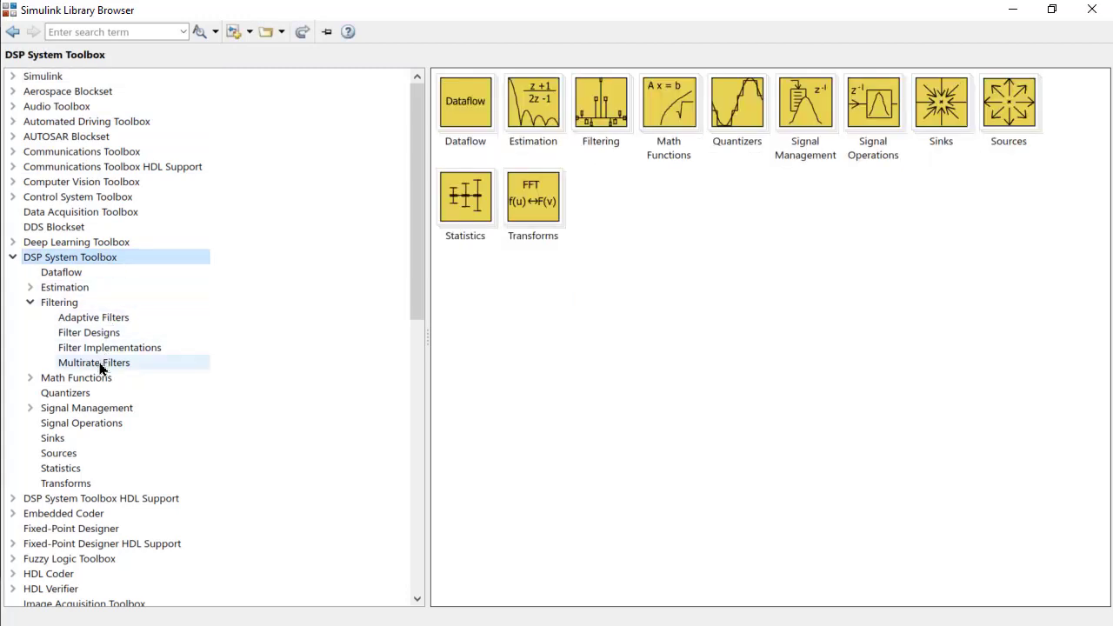
Bring up the Multirate Filters blocks under DSP System Toolbox > Filtering.
{"action": "left_click", "coordinate": [621, 64]}
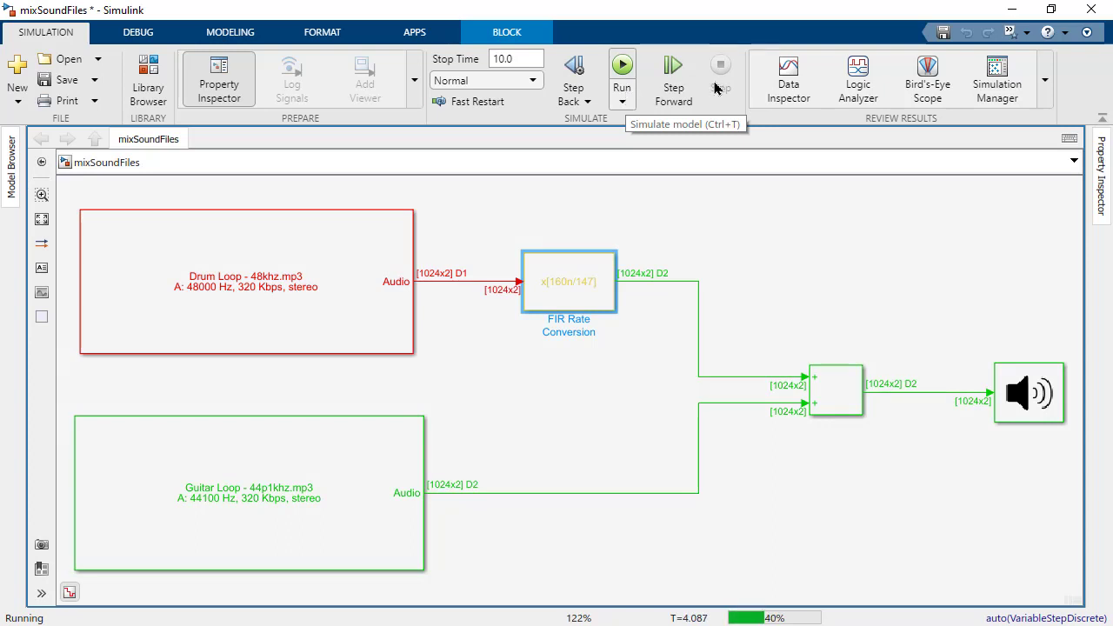
Run the model so the resampled drum loop and guitar loop play mixed.
{"action": "left_click", "coordinate": [622, 64]}
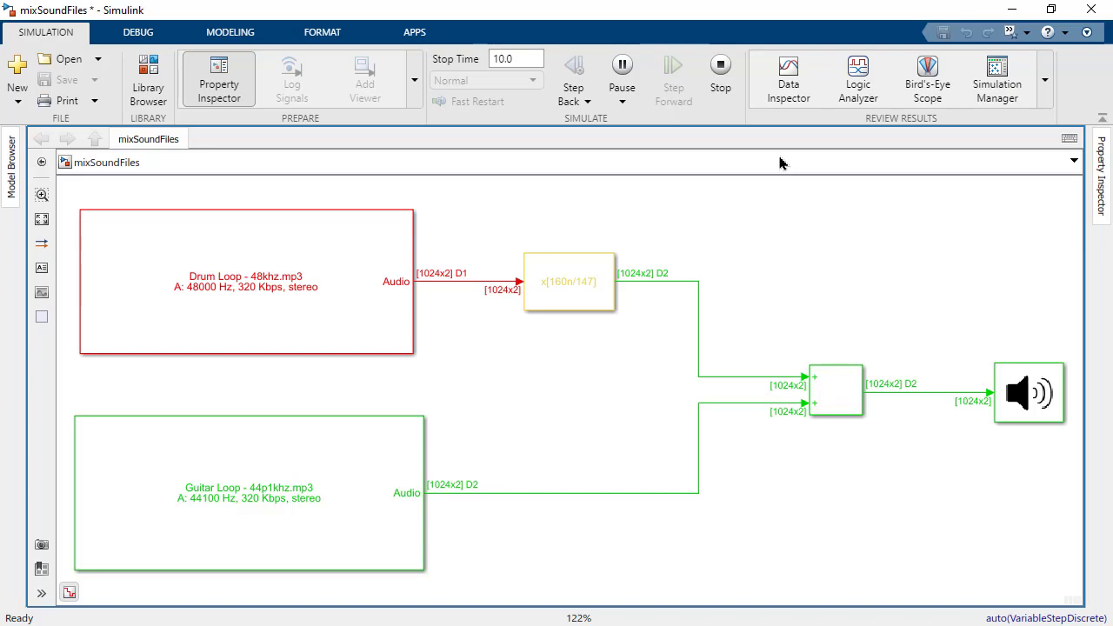